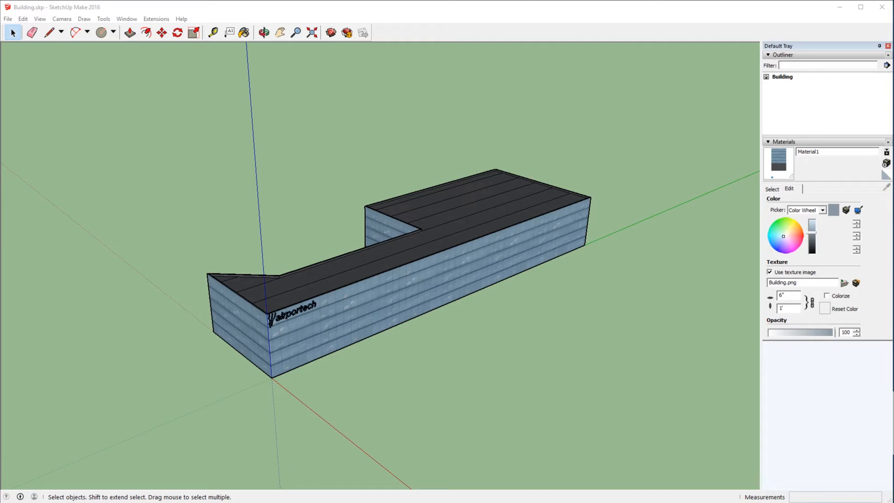
{"action": "mouse_move", "coordinate": [365, 321]}
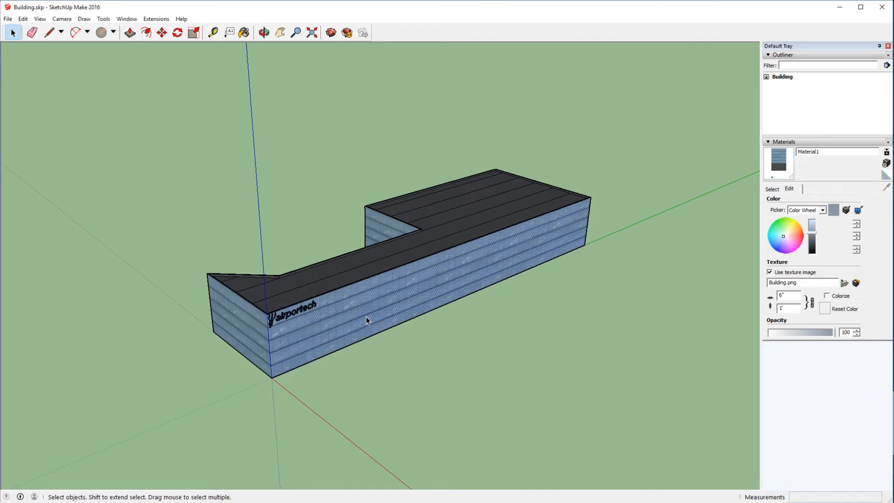
Step: Select the building's textured glass wall faces
{"action": "left_click", "coordinate": [264, 33]}
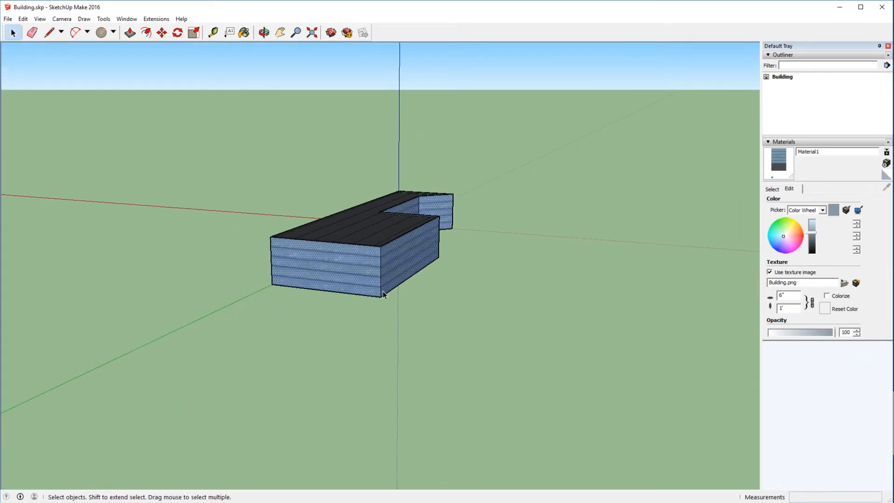
{"action": "mouse_move", "coordinate": [362, 269]}
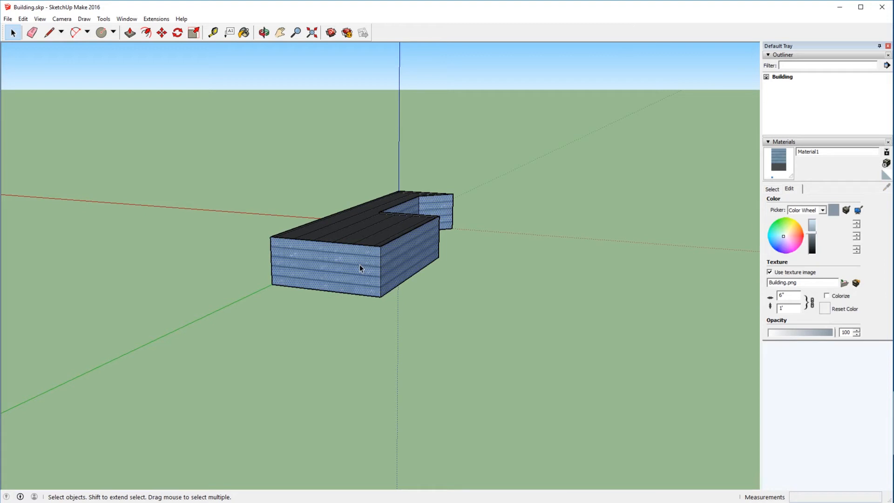
Step: Mark the selected walls X-Plane Shiny and export Building.obj (5200 triangles) to X-Plane 10 scenery
{"action": "right_click", "coordinate": [361, 267]}
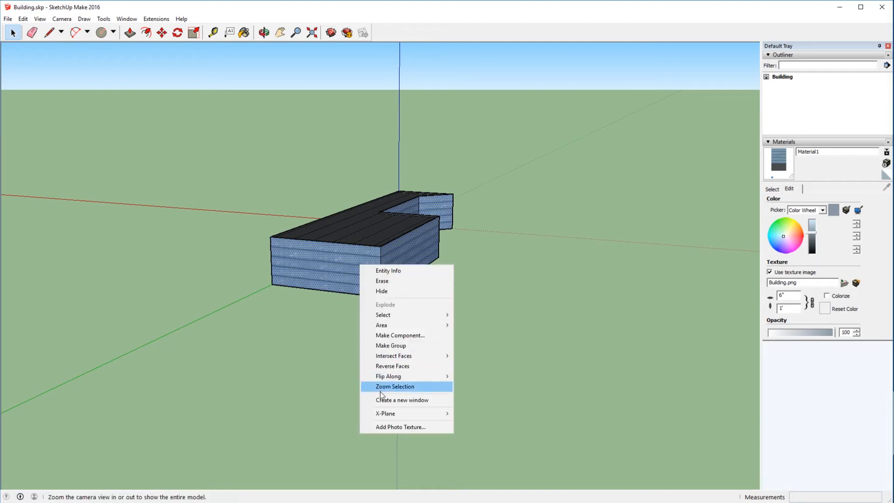
{"action": "mouse_move", "coordinate": [385, 414]}
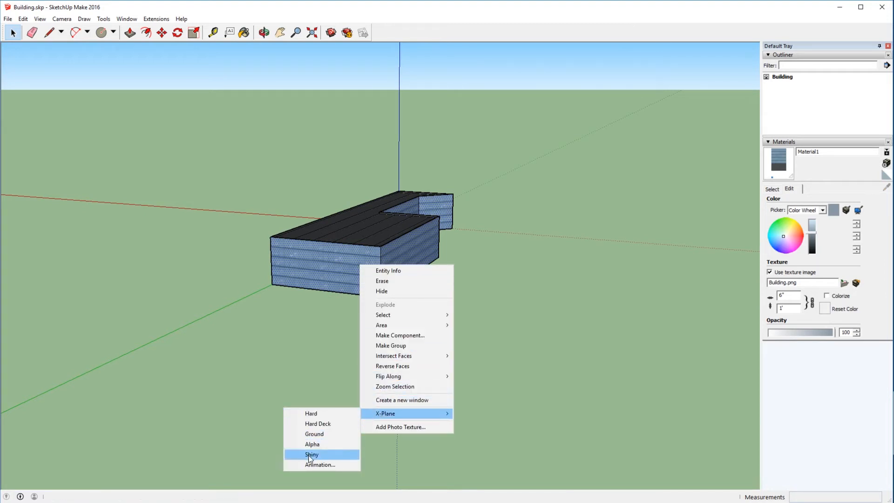
{"action": "left_click", "coordinate": [312, 455]}
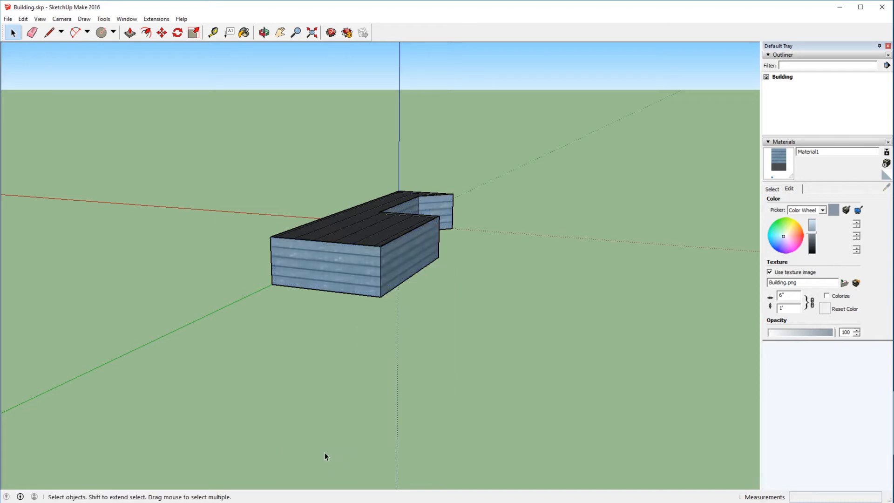
{"action": "left_click", "coordinate": [6, 19]}
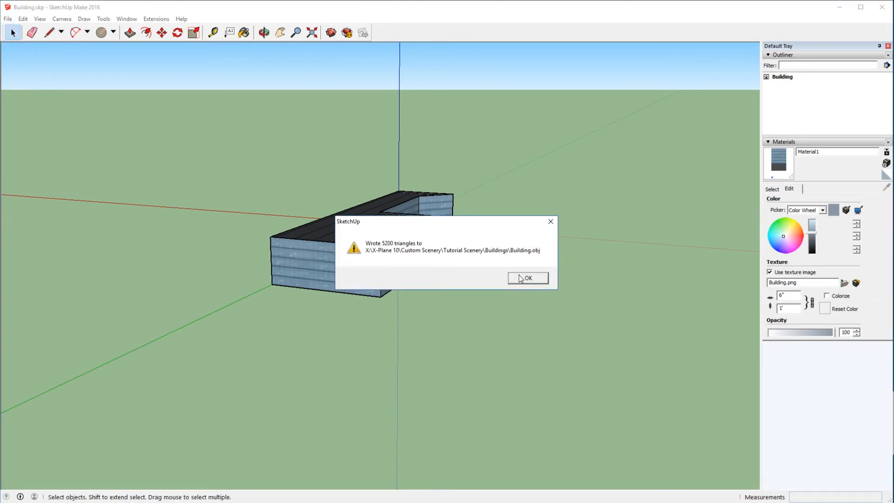
{"action": "left_click", "coordinate": [528, 278]}
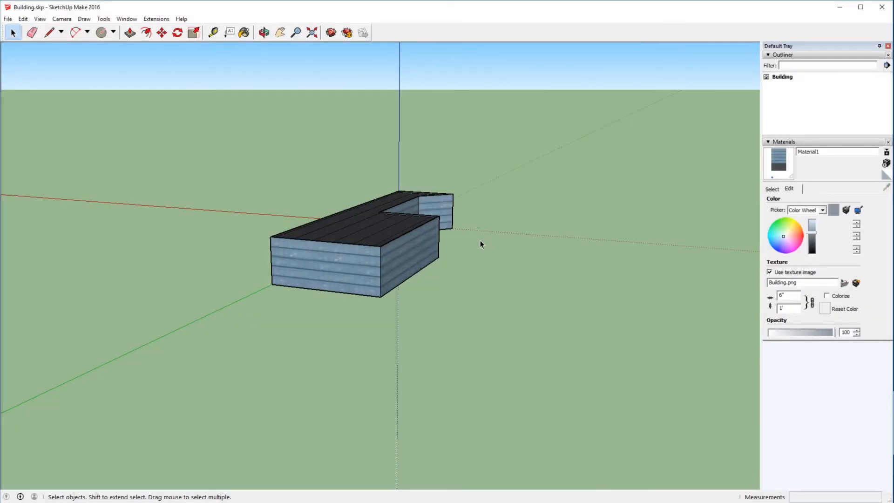
Step: Bring up a wall face's context menu to verify its X-Plane Shiny attribute
{"action": "right_click", "coordinate": [482, 245]}
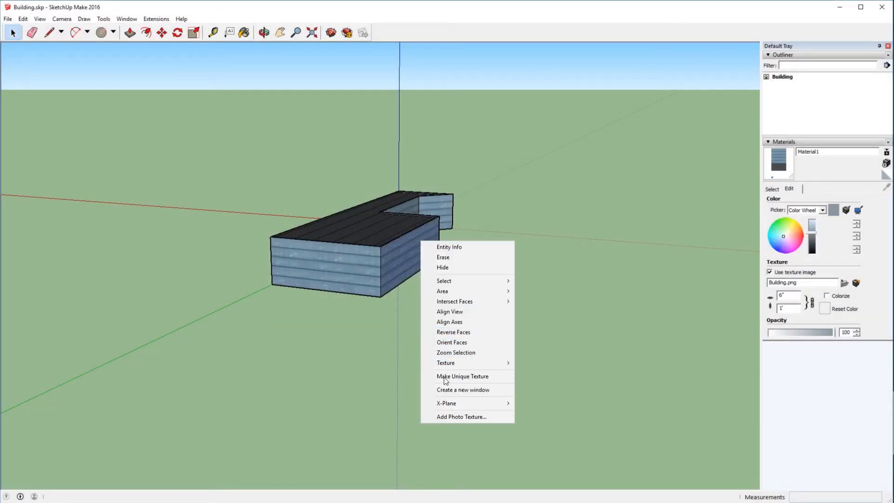
{"action": "mouse_move", "coordinate": [446, 403]}
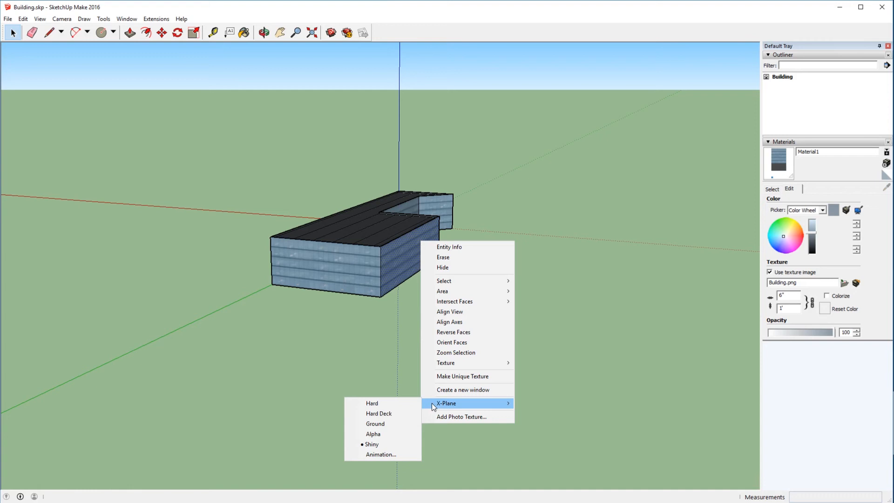